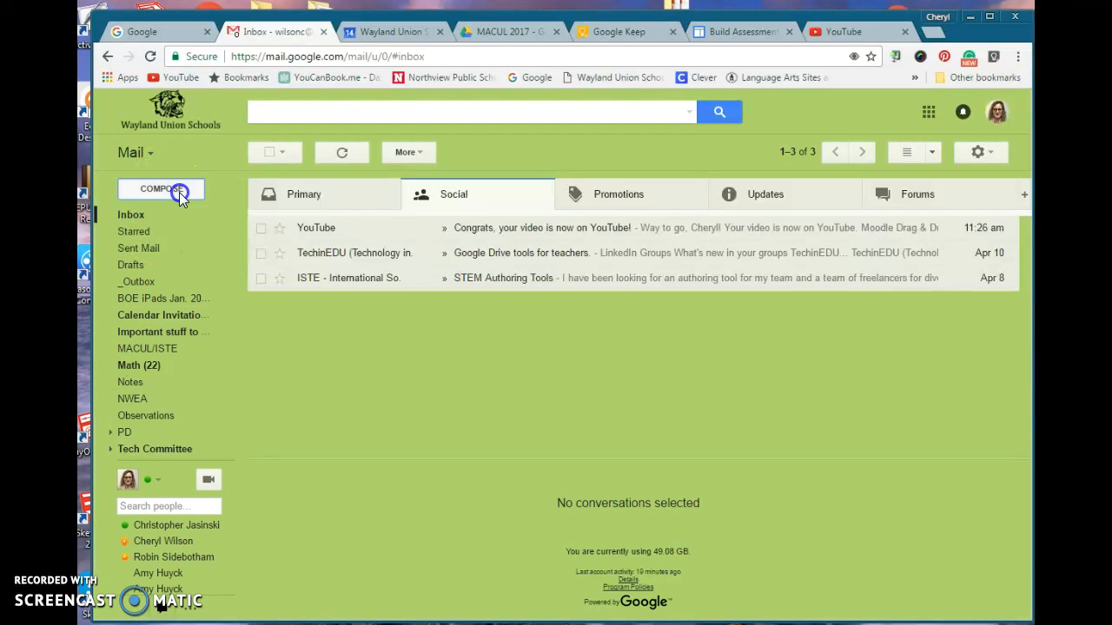
# Open a New Message draft from the Gmail inbox with COMPOSE.
pyautogui.click(160, 188)
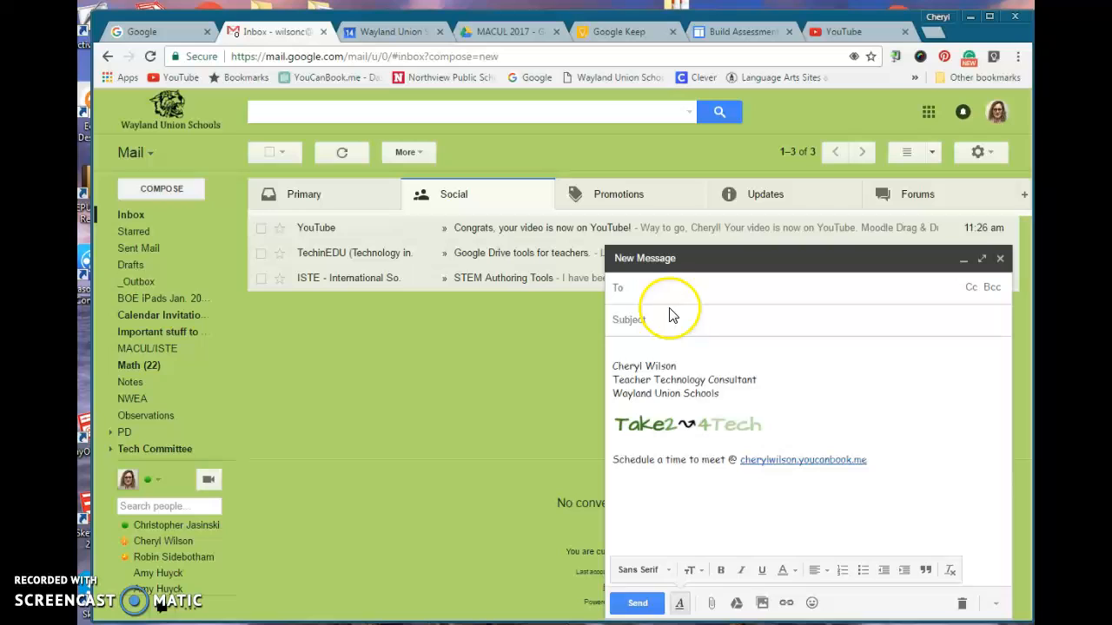
pyautogui.moveTo(791, 308)
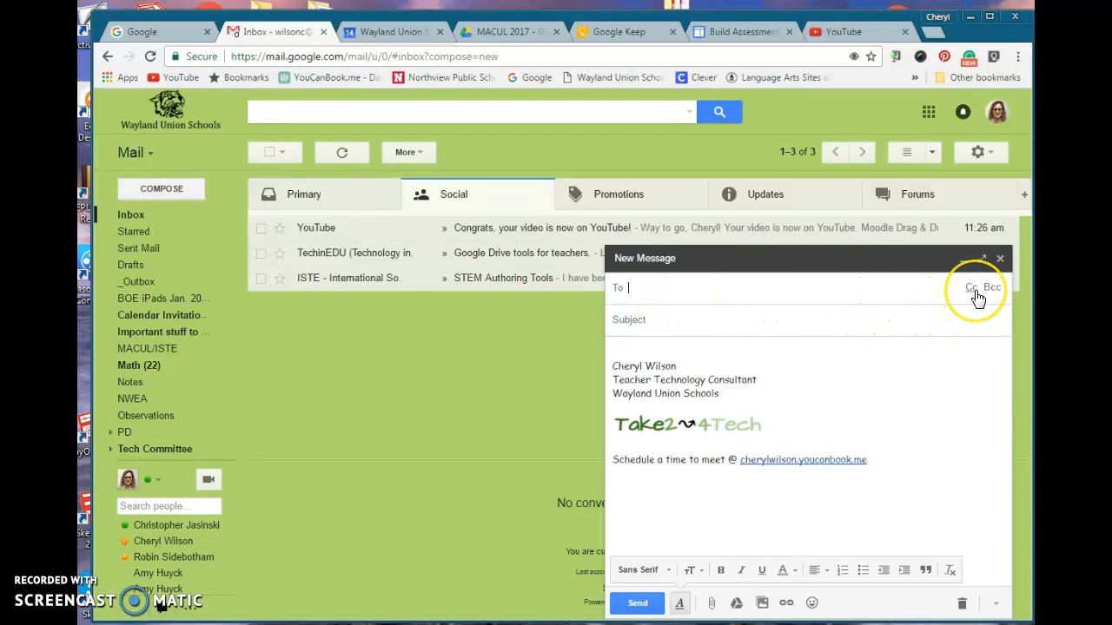
pyautogui.moveTo(971, 287)
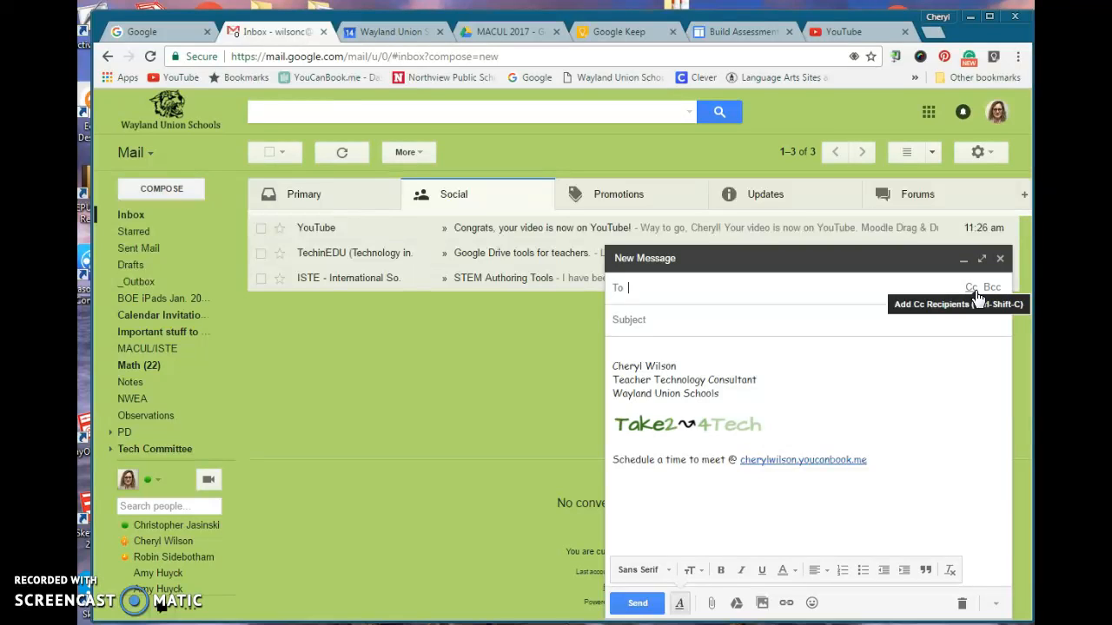
pyautogui.moveTo(993, 288)
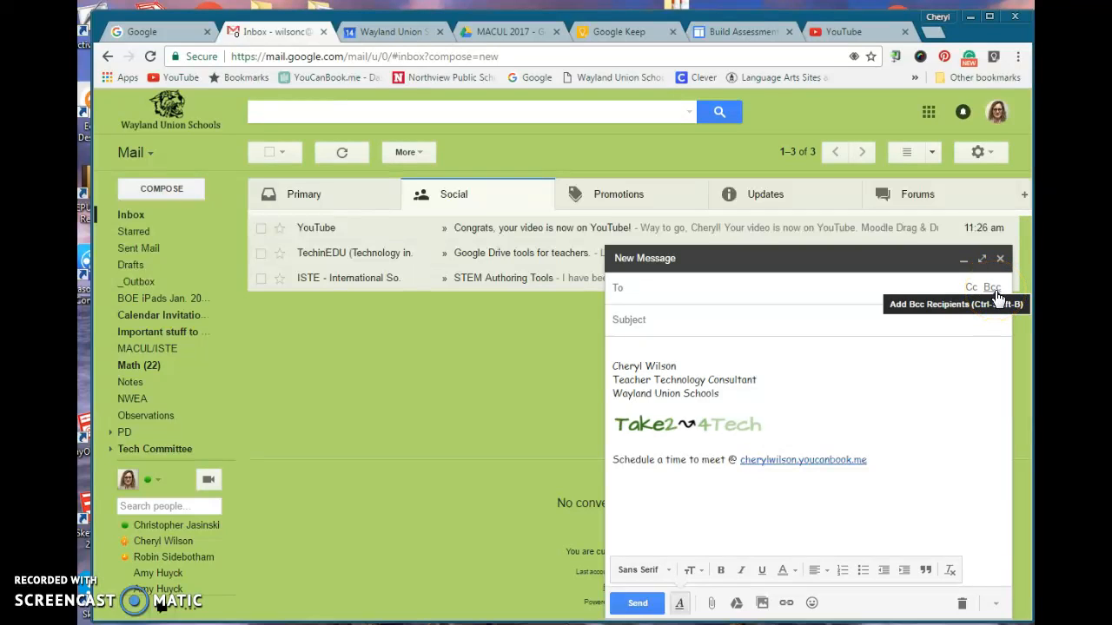
# Show the Bcc field in the New Message window.
pyautogui.click(634, 288)
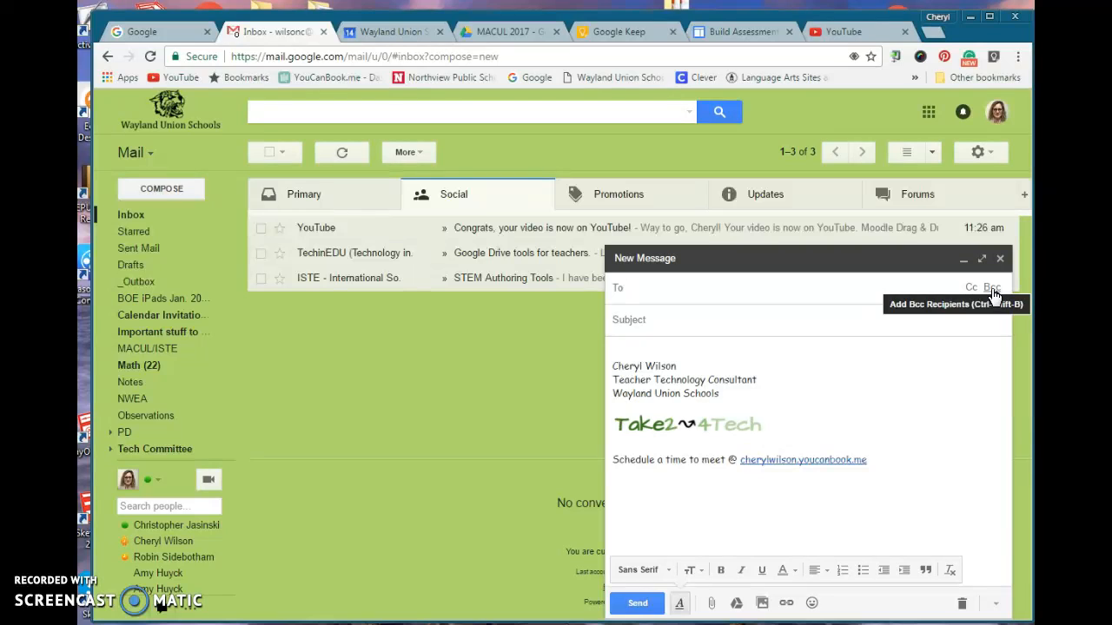
pyautogui.click(991, 287)
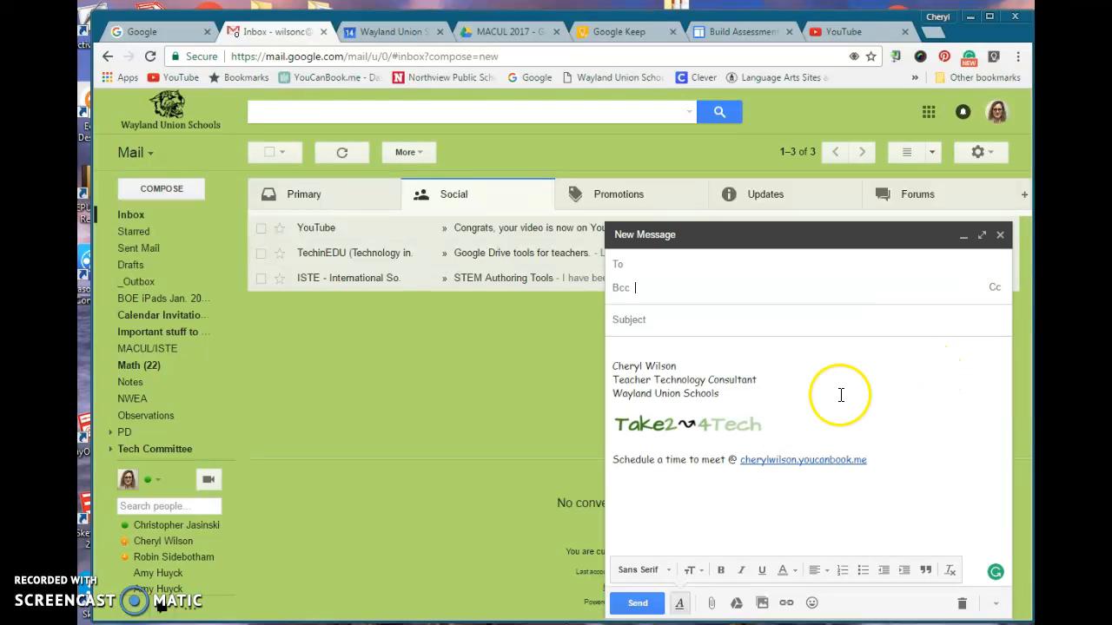
pyautogui.moveTo(826, 397)
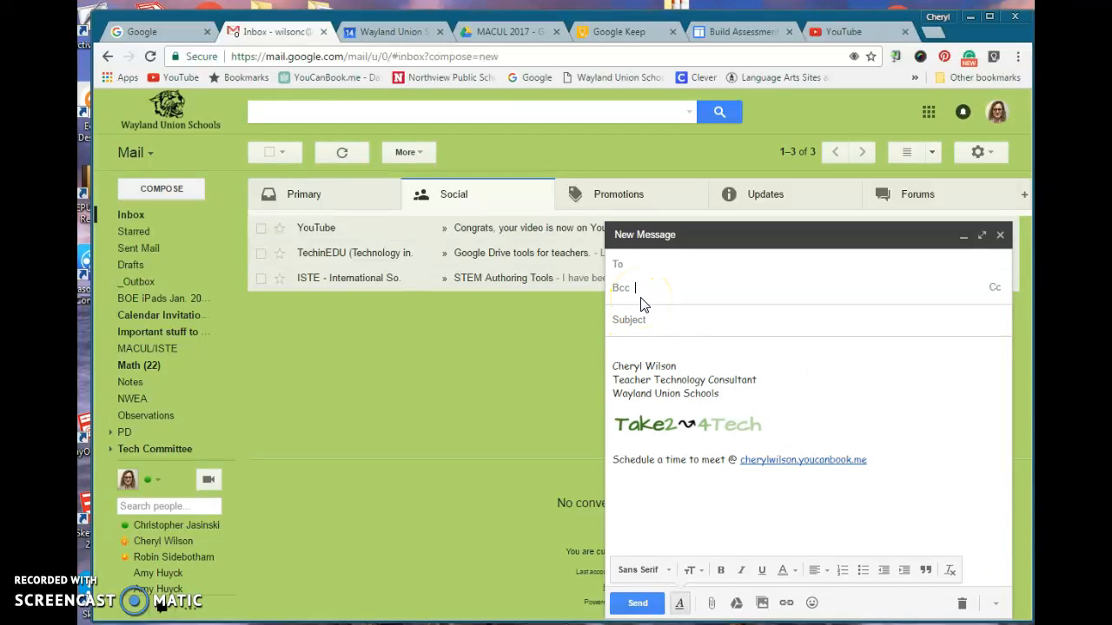
# Enter 'all' in Bcc and pick the Staff - All District group.
pyautogui.write('all')
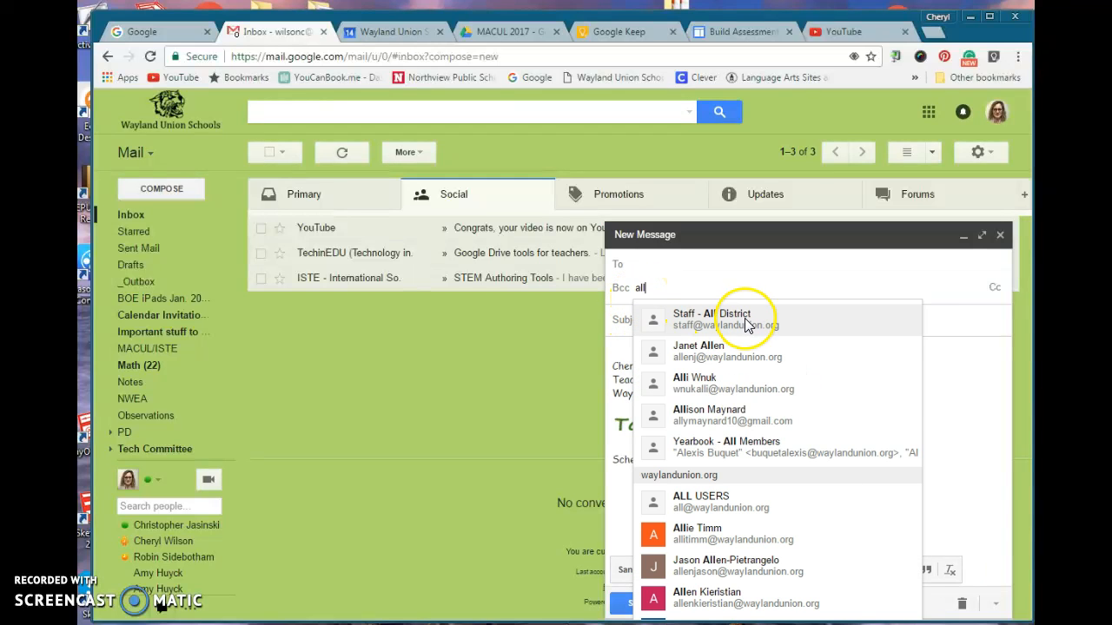
pyautogui.click(711, 318)
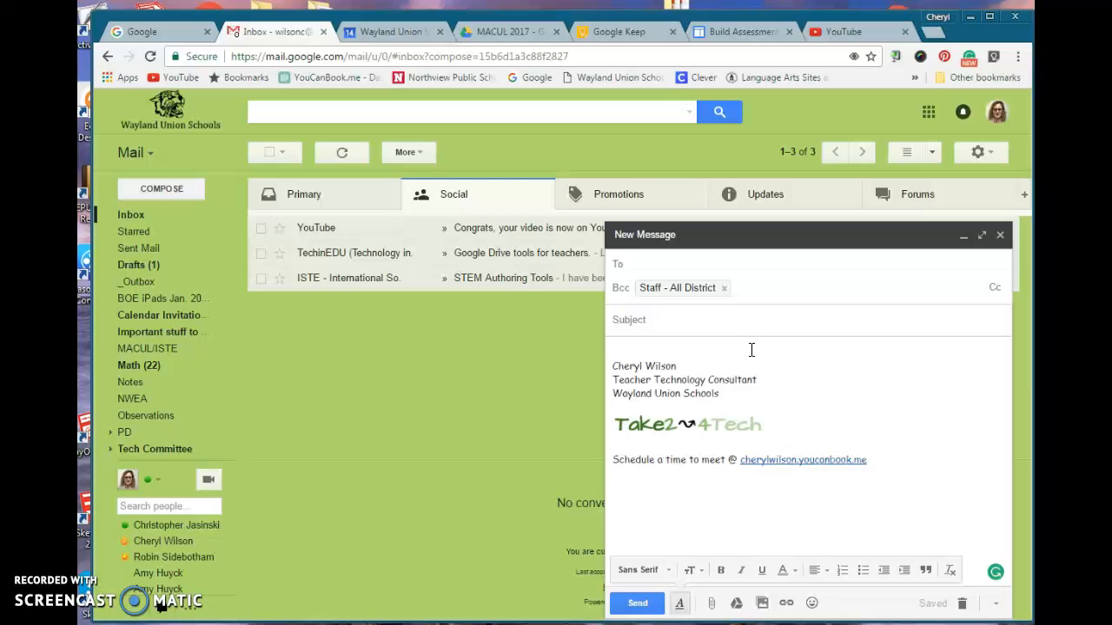
pyautogui.click(765, 287)
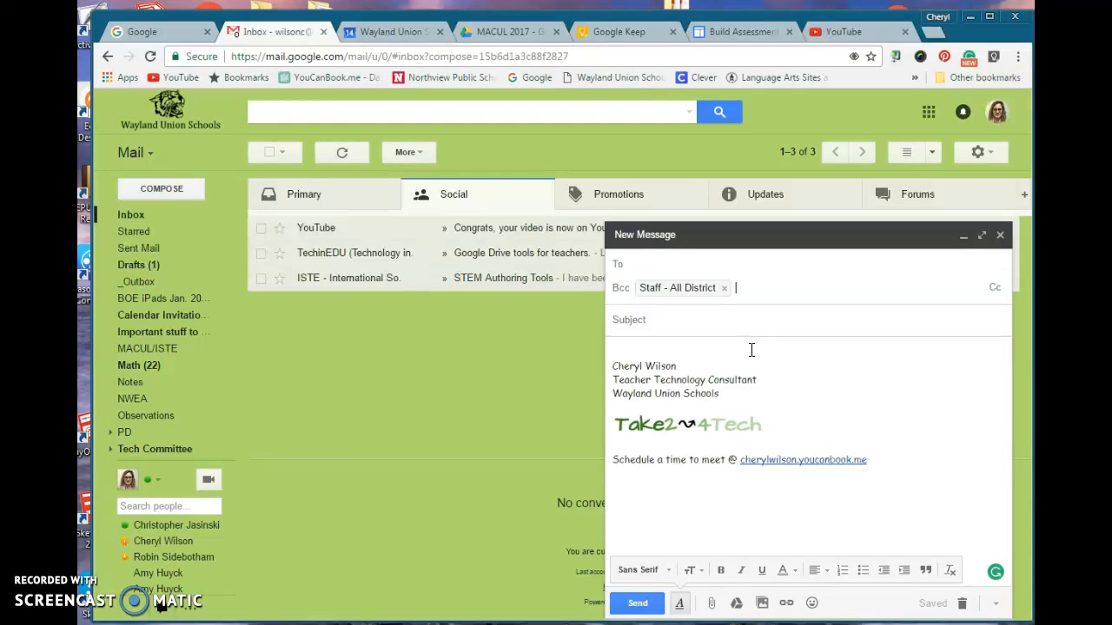